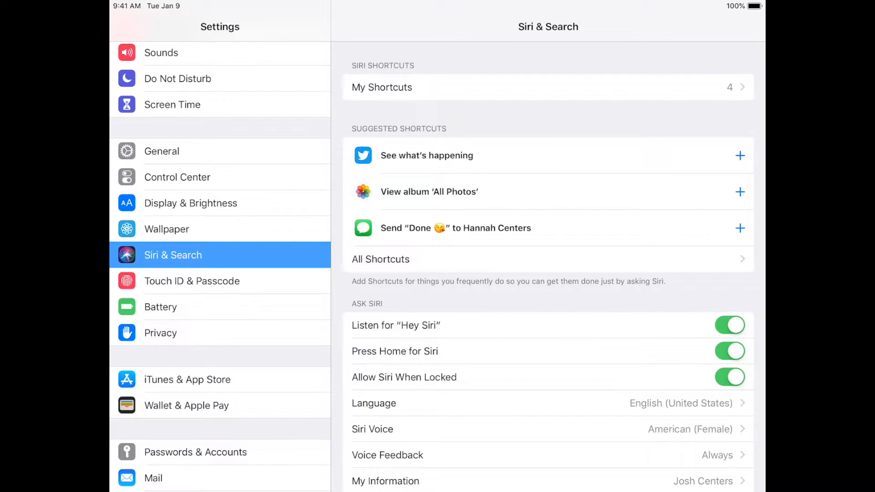
Review the saved My Shortcuts list and leave edit mode without removing anything
left_click(381, 87)
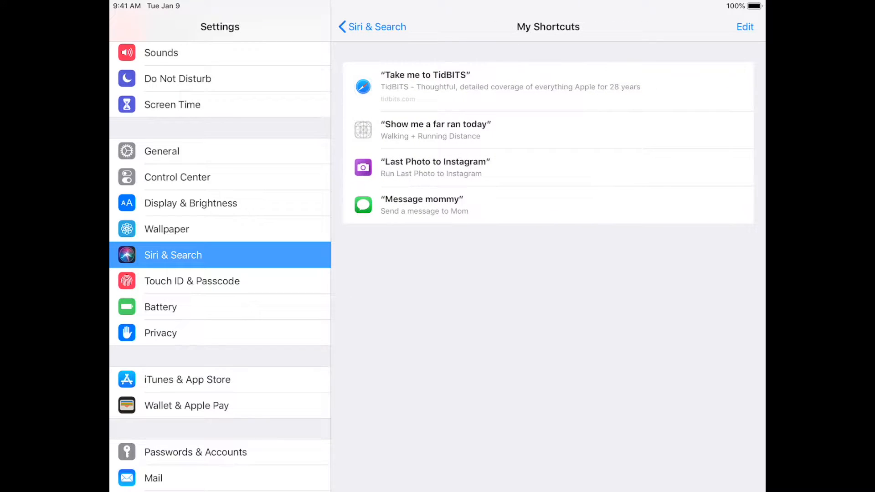
left_click(744, 27)
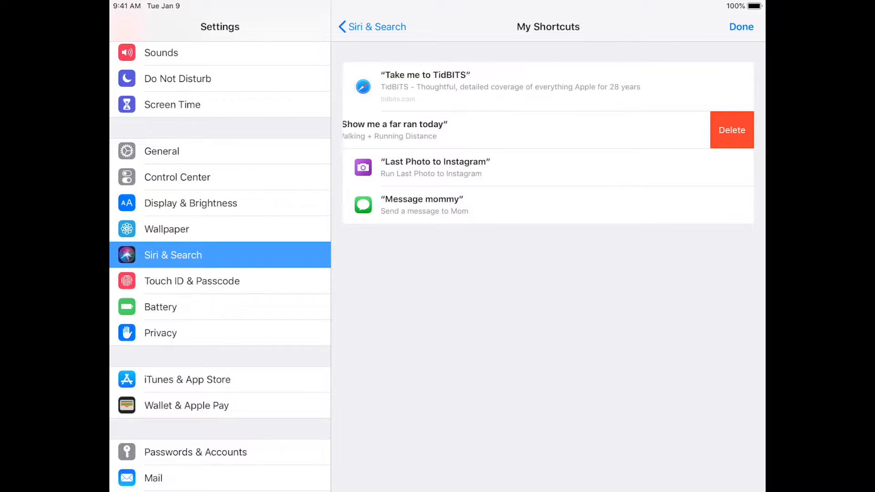
left_click(371, 27)
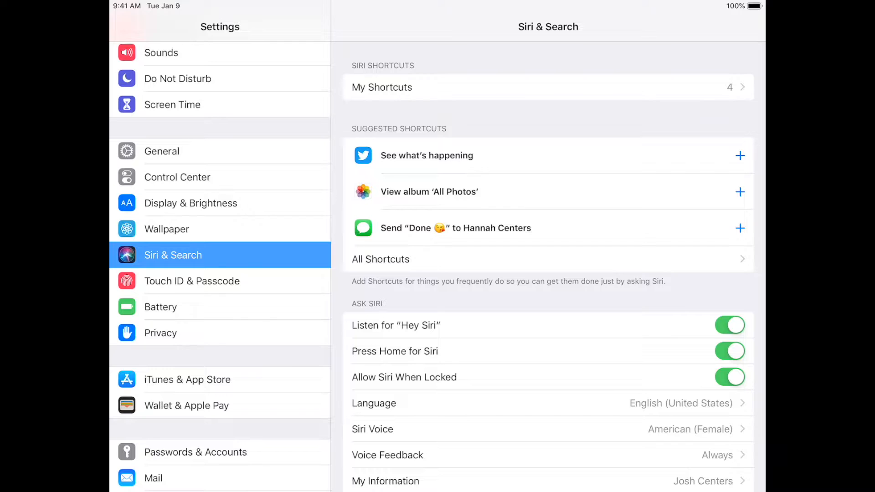
Browse All Shortcuts, view CARROT's full set via See All, then return to the list
left_click(381, 259)
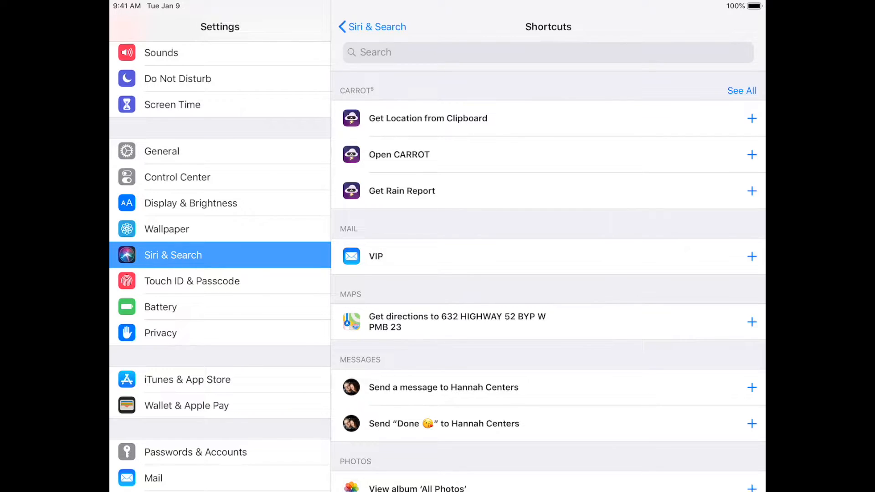
scroll("up", 3)
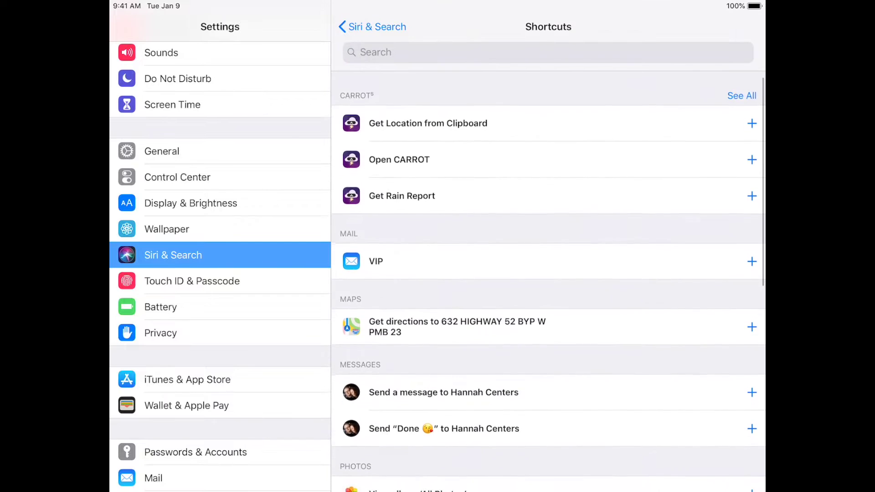
scroll("up", 3)
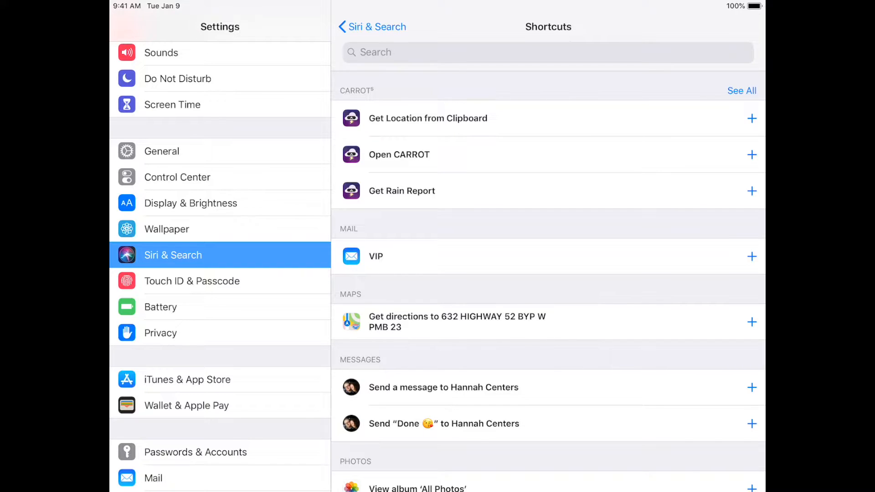
left_click(741, 90)
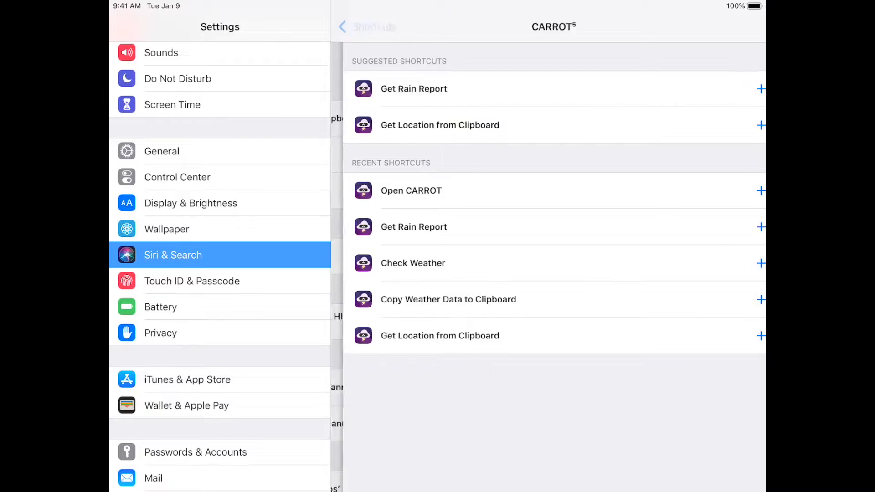
left_click(368, 27)
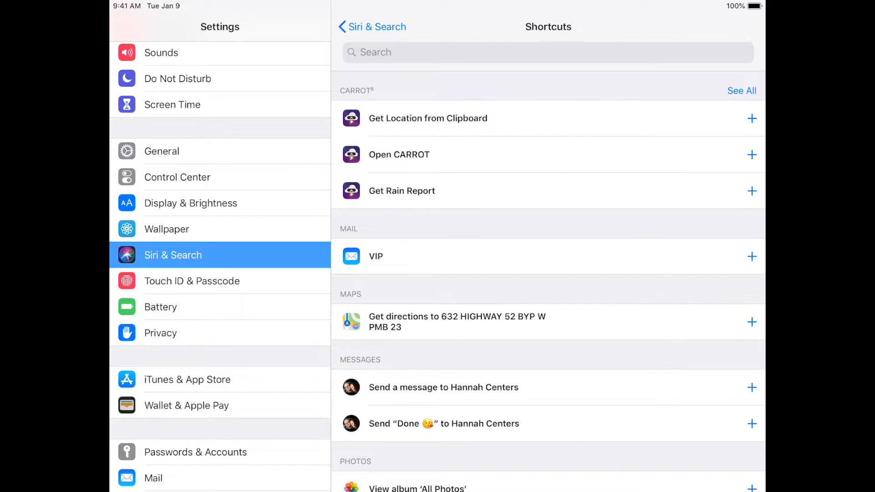
Add Get Rain Report to Siri and record the phrase 'Rain report'
left_click(751, 191)
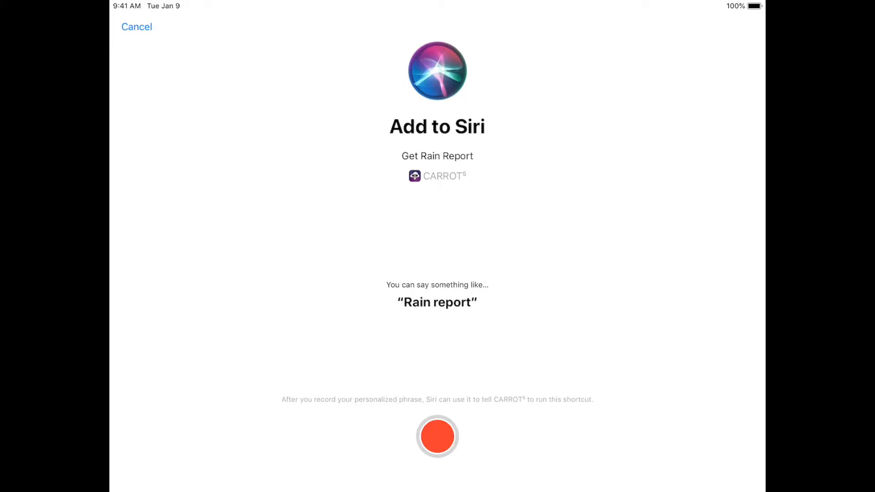
left_click(438, 437)
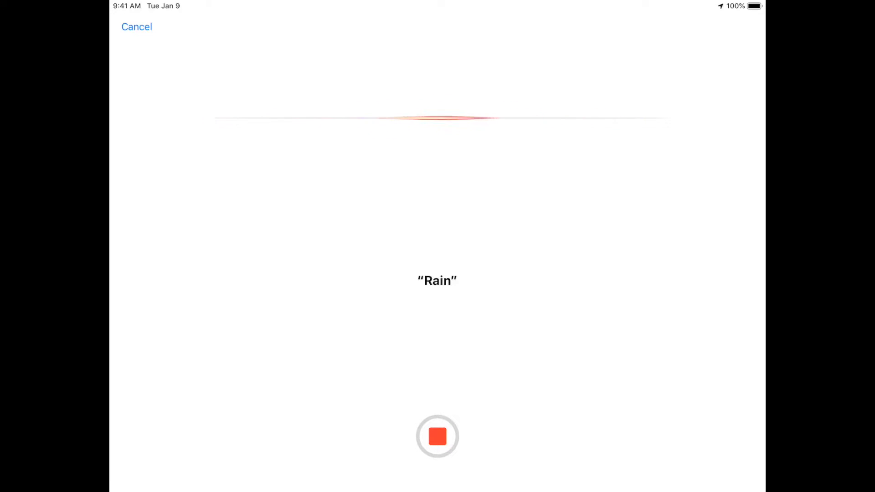
left_click(437, 437)
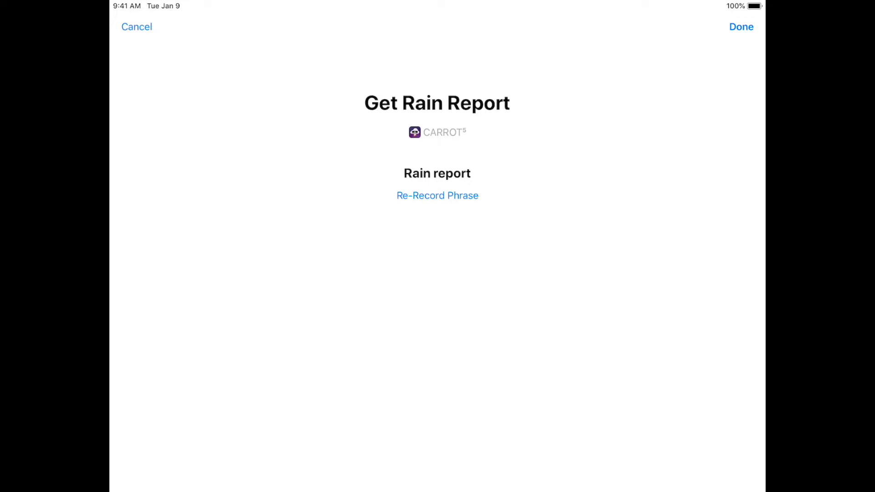
Save the Rain report shortcut with Done so Siri can run it
left_click(741, 26)
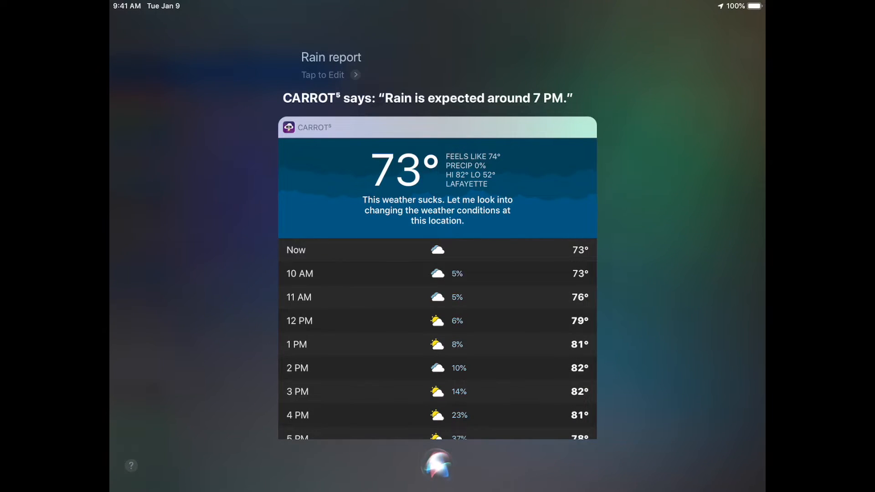
Go from the Siri rain report card to the full Lafayette, TN forecast in CARROT Weather
left_click(322, 75)
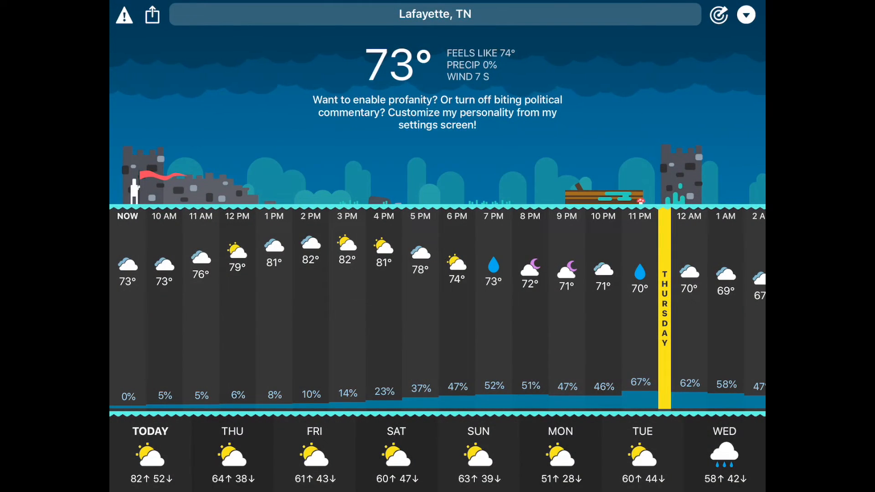
Begin adding CARROT's Check Weather action, reaching the Add to Siri screen
left_click(746, 14)
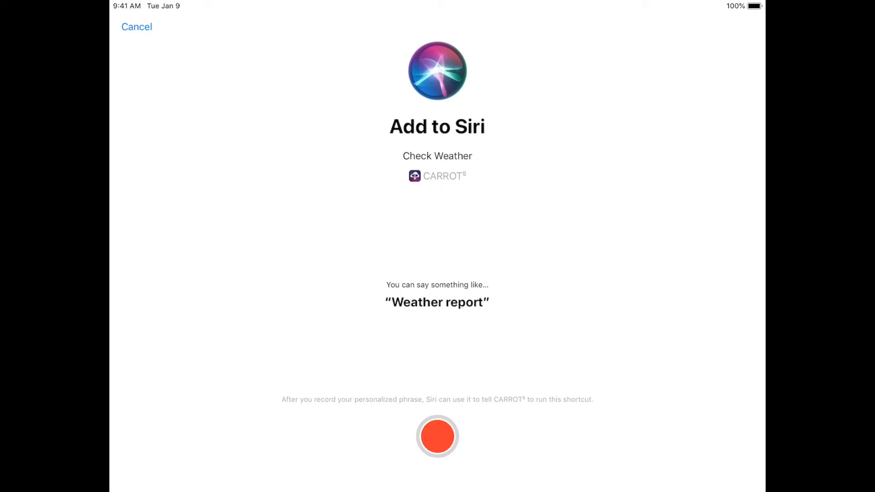
Record the spoken phrase 'Weather report' for the Check Weather shortcut
left_click(437, 435)
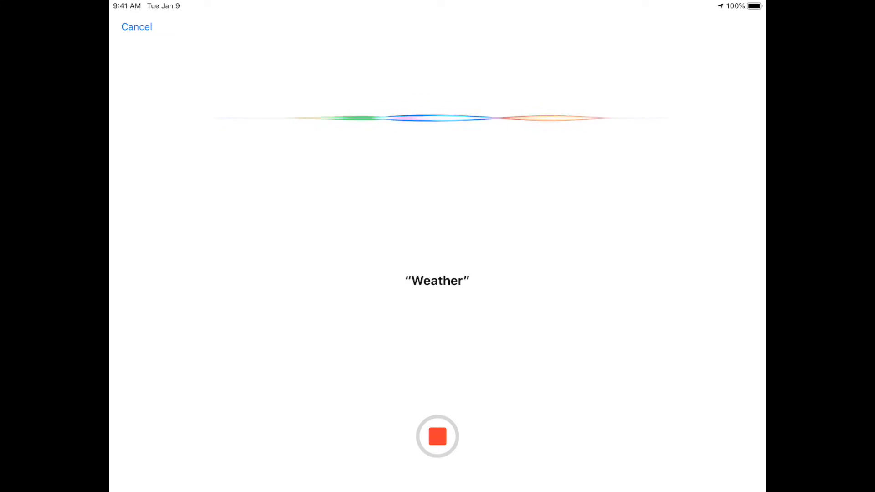
left_click(437, 436)
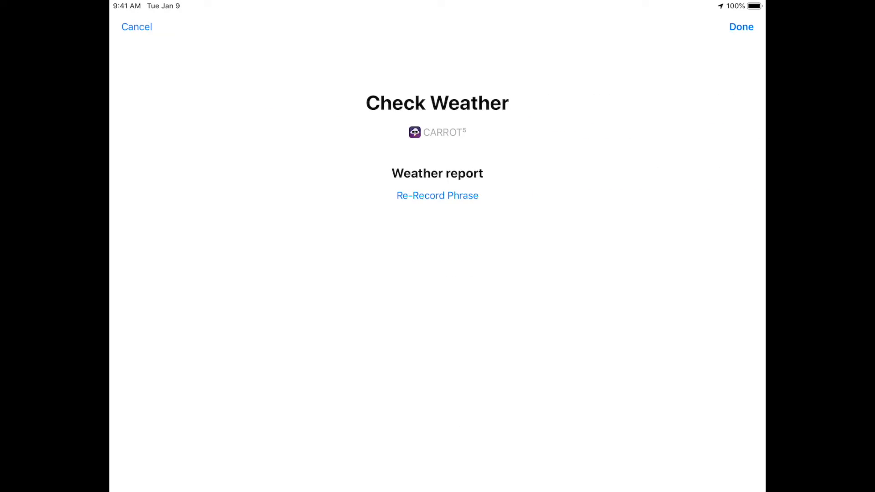